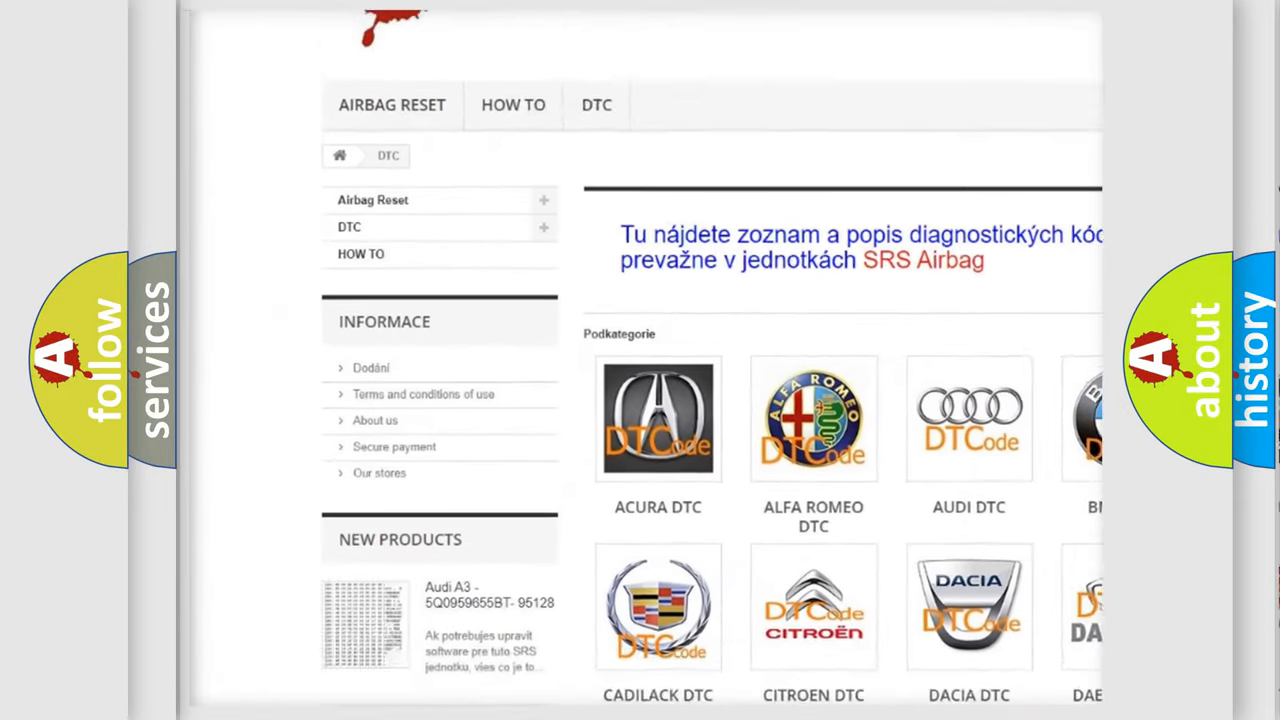
{"action": "scroll", "scroll_direction": "down", "scroll_amount": 3}
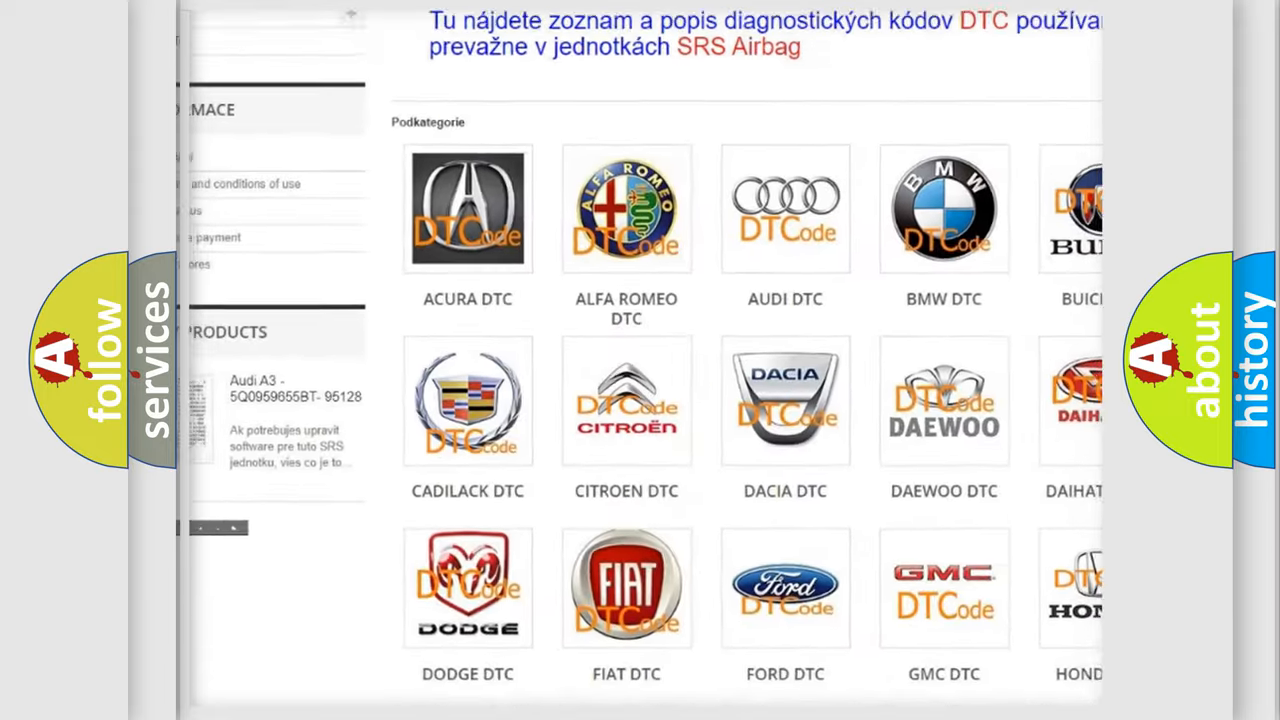
{"action": "scroll", "scroll_direction": "down", "scroll_amount": 3}
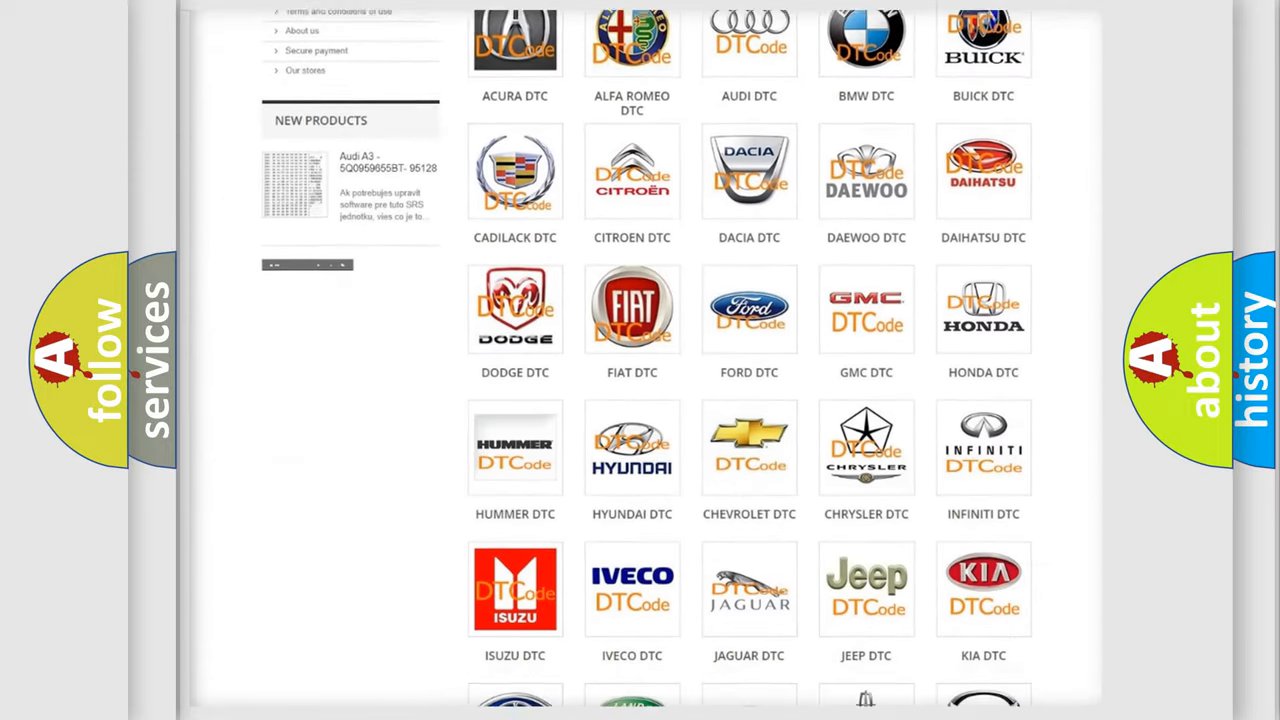
{"action": "scroll", "scroll_direction": "down", "scroll_amount": 3}
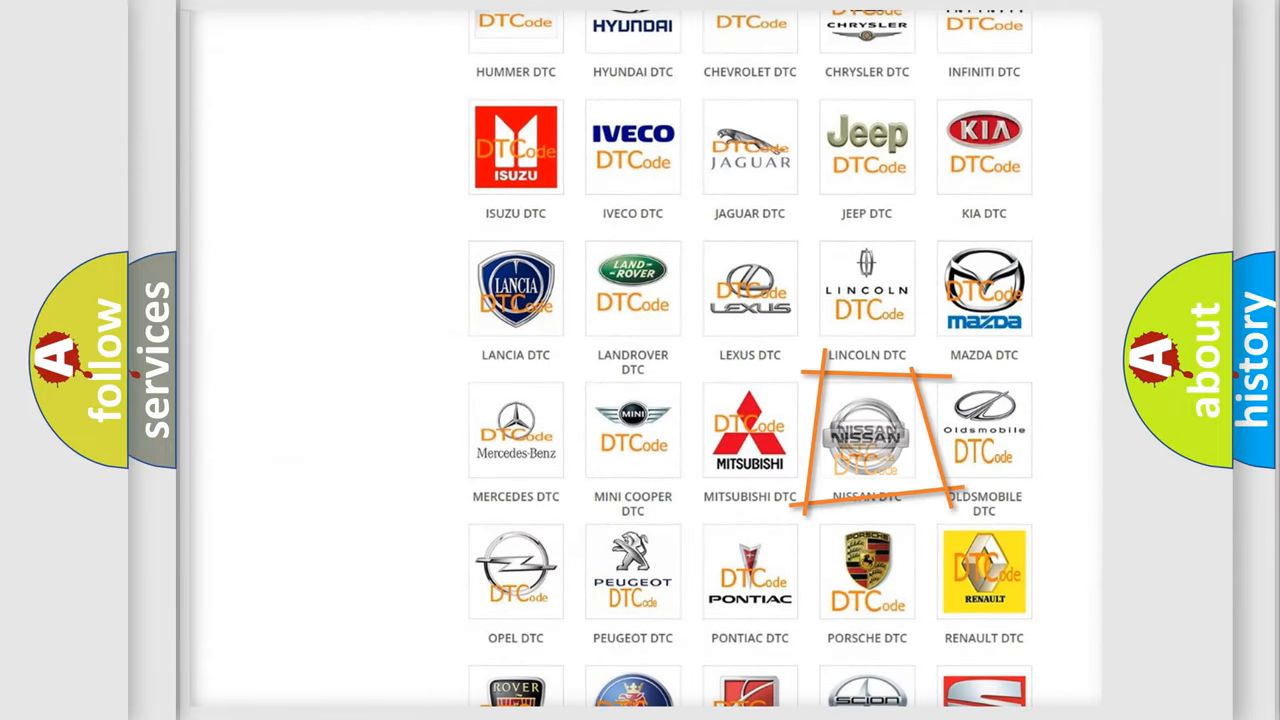